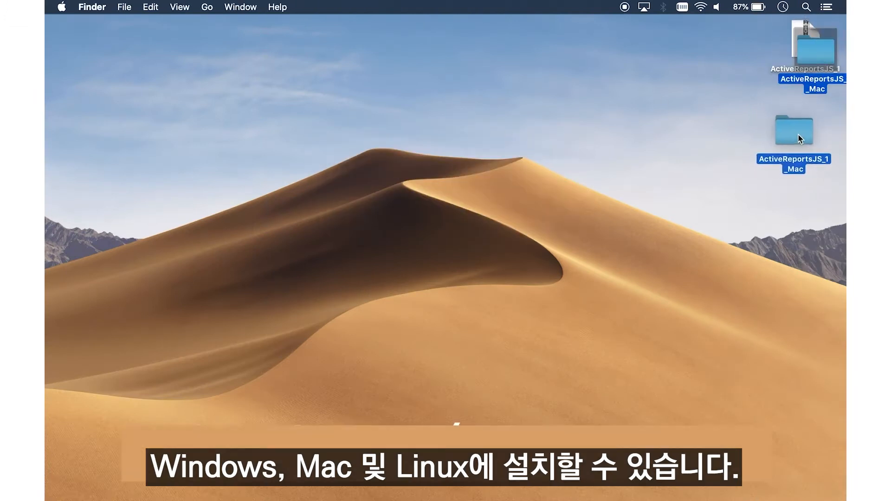
Open the ActiveReportsJS_1_Mac folder, expand designer, and mount ActiveReportsJS-Designer.dmg.
{"action": "double_click", "coordinate": [794, 130]}
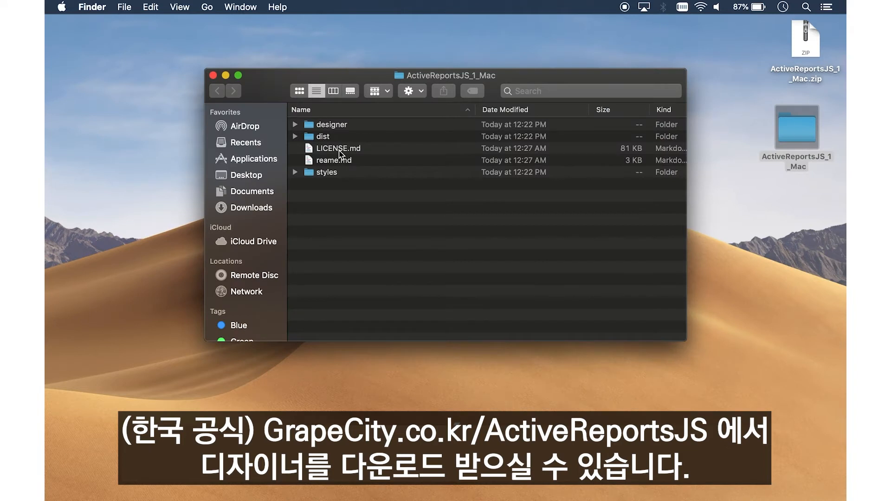
{"action": "left_click", "coordinate": [296, 125]}
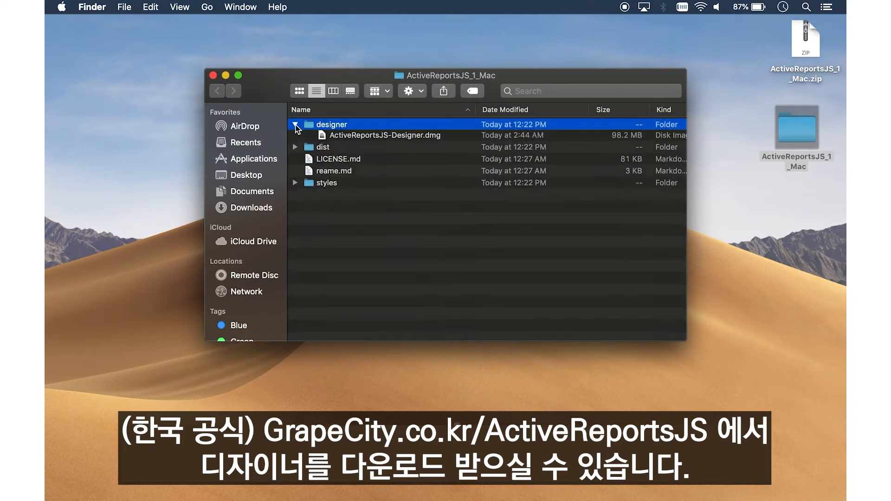
{"action": "double_click", "coordinate": [384, 136]}
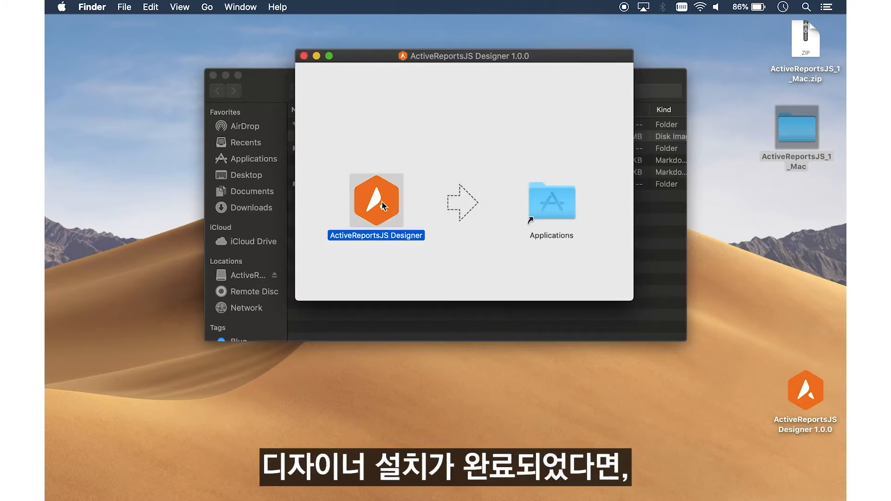
Launch ActiveReportsJS Designer from the disk image and confirm the Internet-download warning.
{"action": "double_click", "coordinate": [377, 199]}
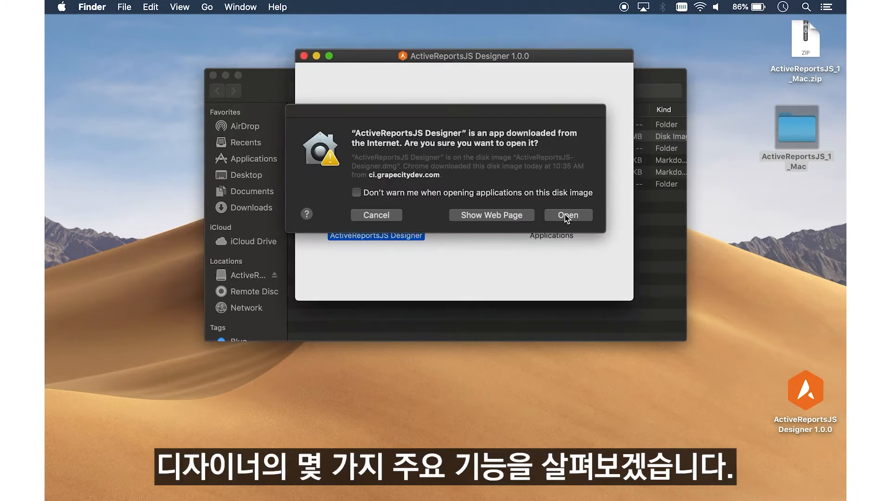
{"action": "left_click", "coordinate": [567, 214]}
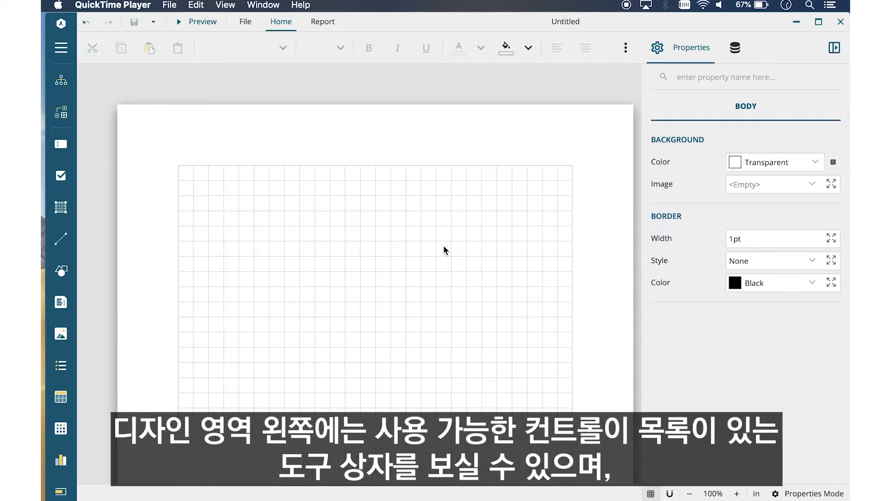
{"action": "mouse_move", "coordinate": [60, 48]}
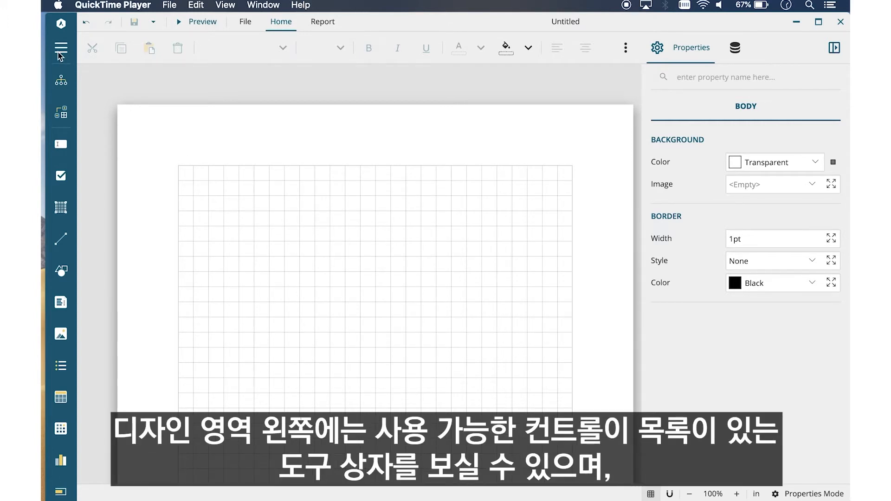
{"action": "left_click", "coordinate": [60, 47]}
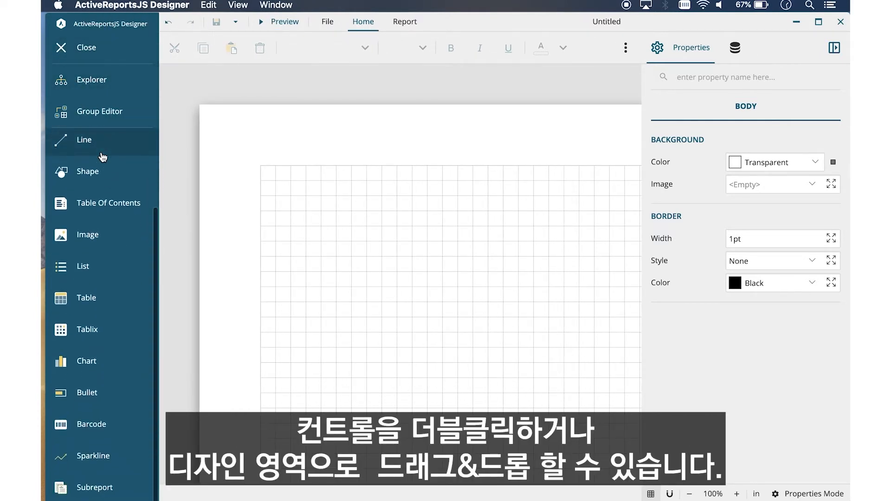
{"action": "mouse_move", "coordinate": [110, 298]}
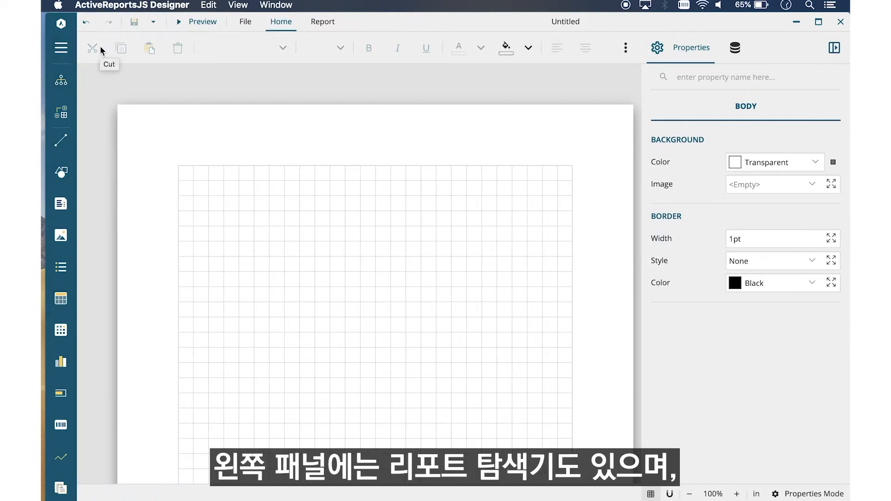
{"action": "left_click", "coordinate": [61, 80]}
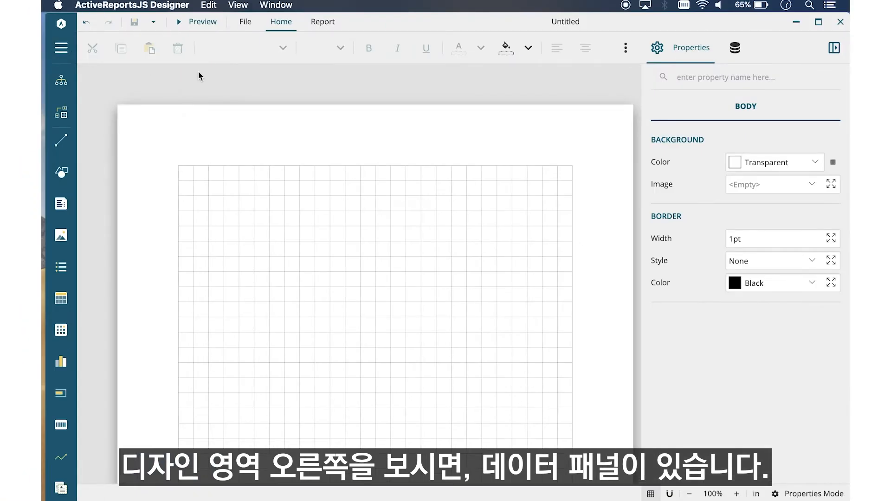
{"action": "left_click", "coordinate": [734, 48]}
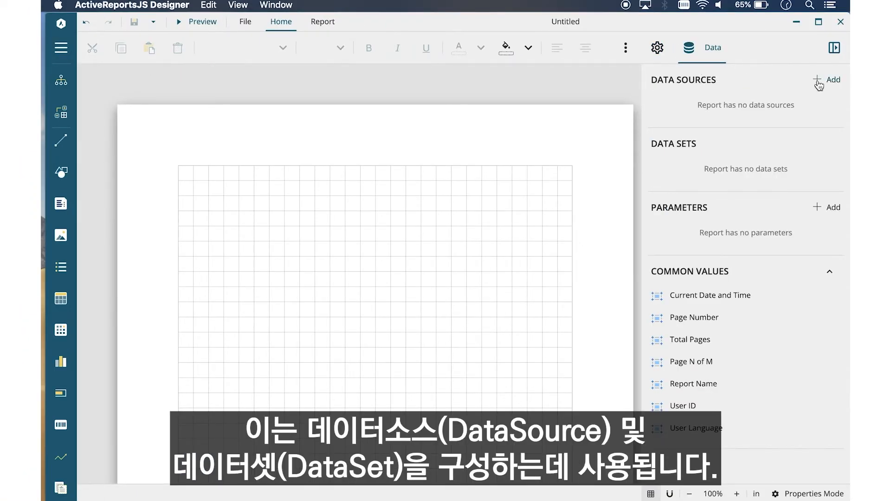
{"action": "left_click", "coordinate": [826, 80]}
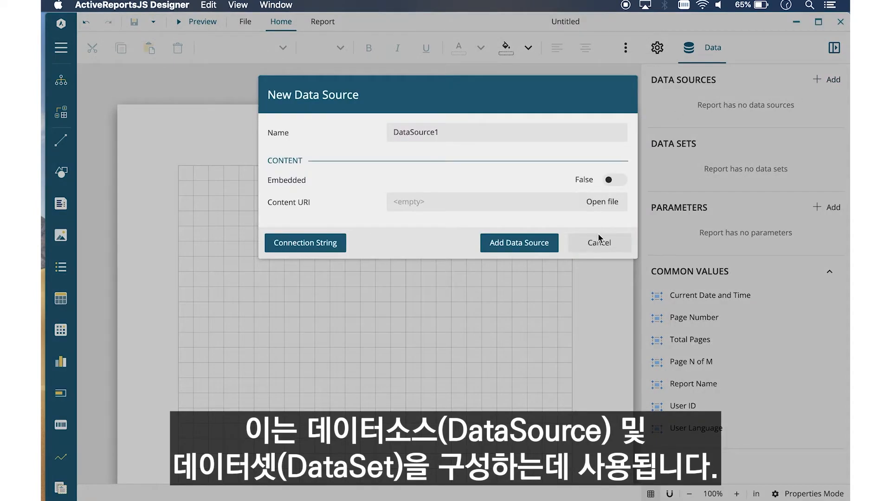
{"action": "left_click", "coordinate": [599, 243]}
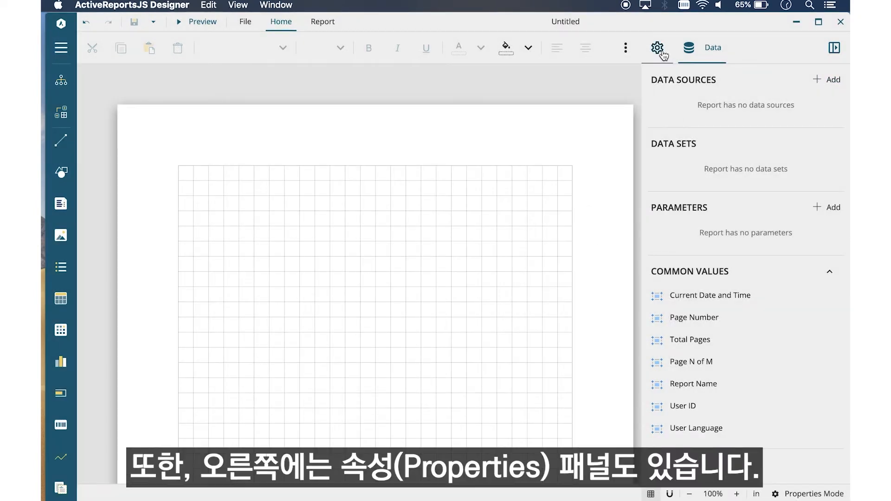
{"action": "left_click", "coordinate": [658, 47]}
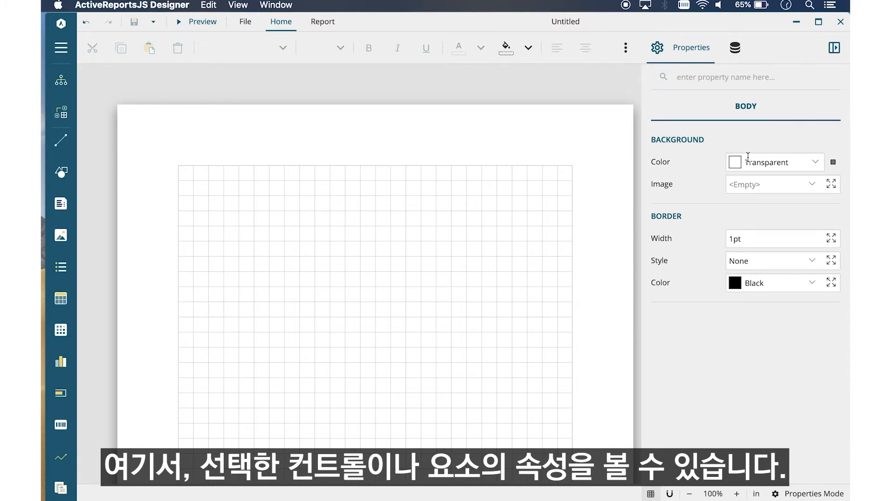
{"action": "left_click", "coordinate": [811, 162]}
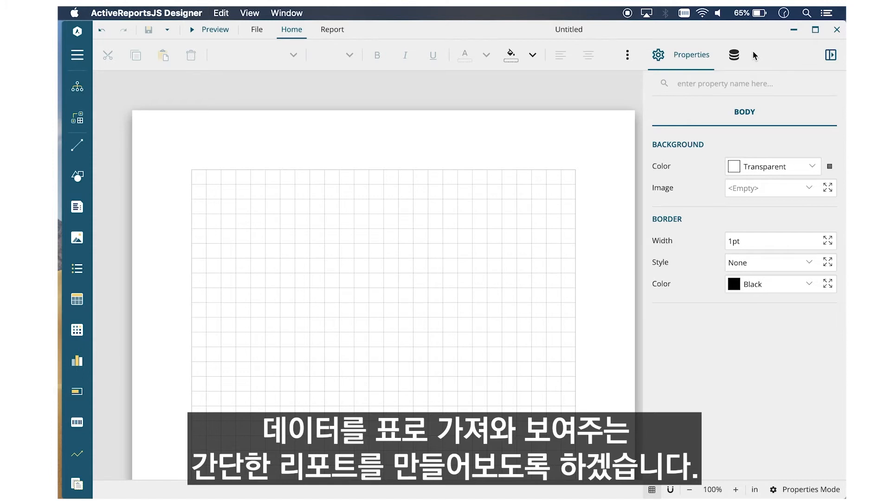
Create a new Page Report with a blank Page 1 from the File menu.
{"action": "left_click", "coordinate": [830, 55]}
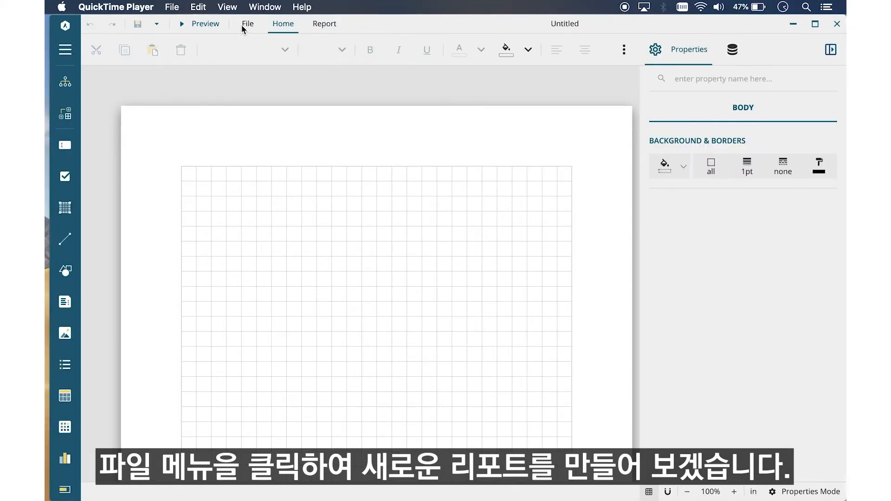
{"action": "left_click", "coordinate": [247, 23]}
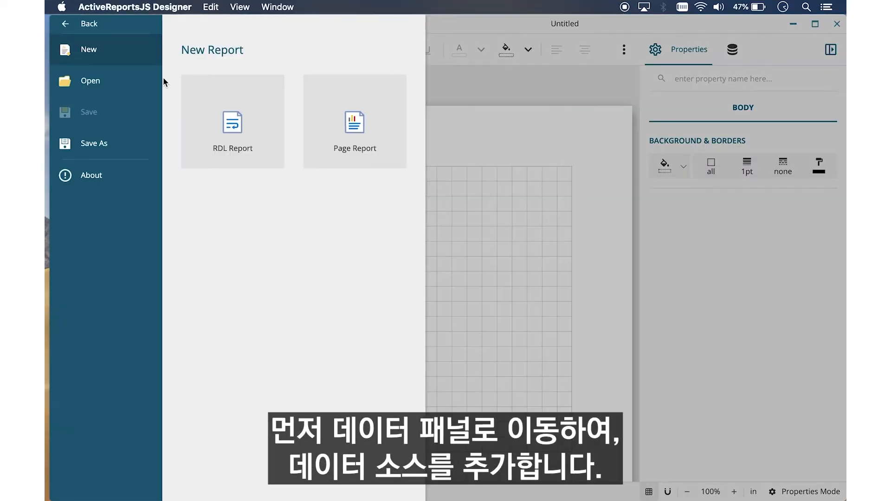
{"action": "left_click", "coordinate": [354, 121]}
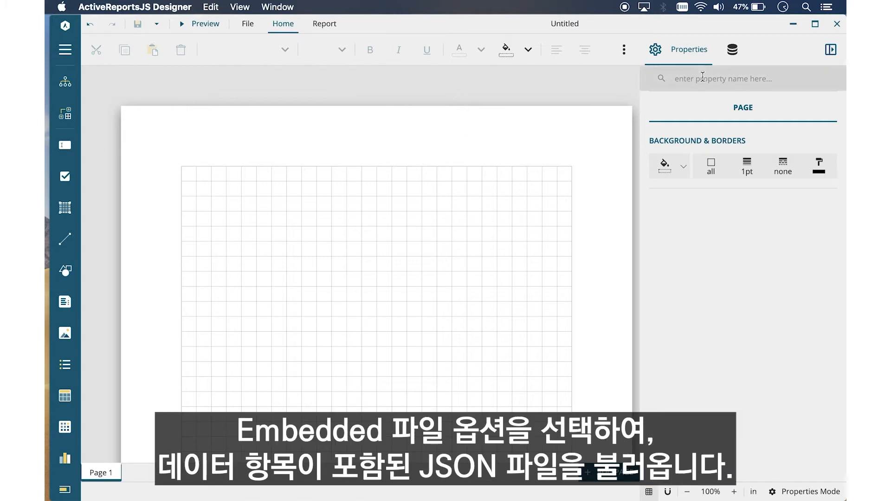
Start a new data source with embedded content loaded from Products.json.
{"action": "left_click", "coordinate": [732, 50]}
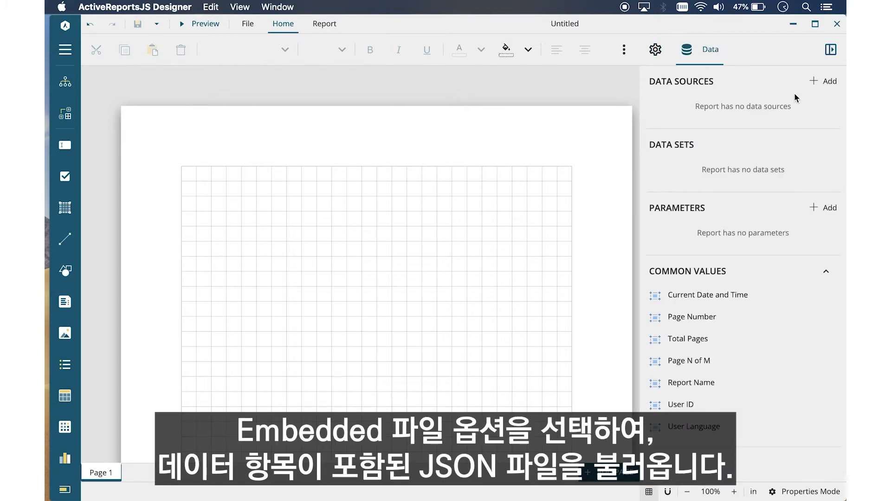
{"action": "left_click", "coordinate": [822, 81]}
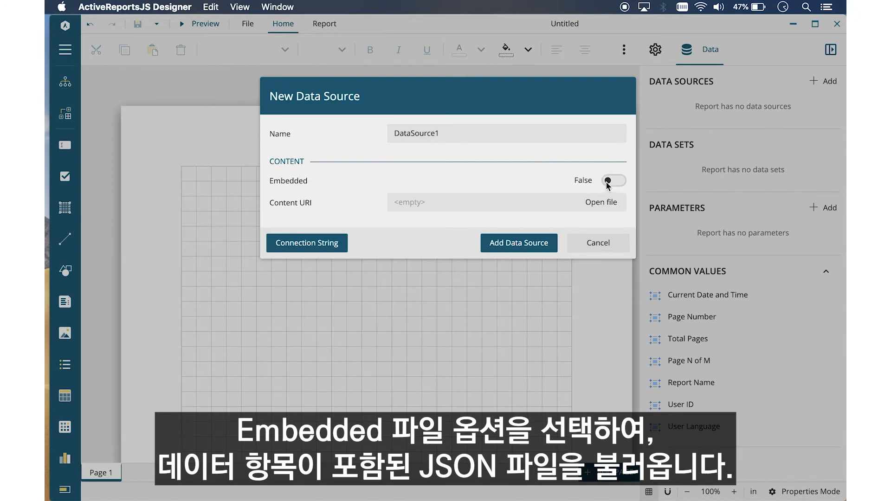
{"action": "left_click", "coordinate": [614, 180]}
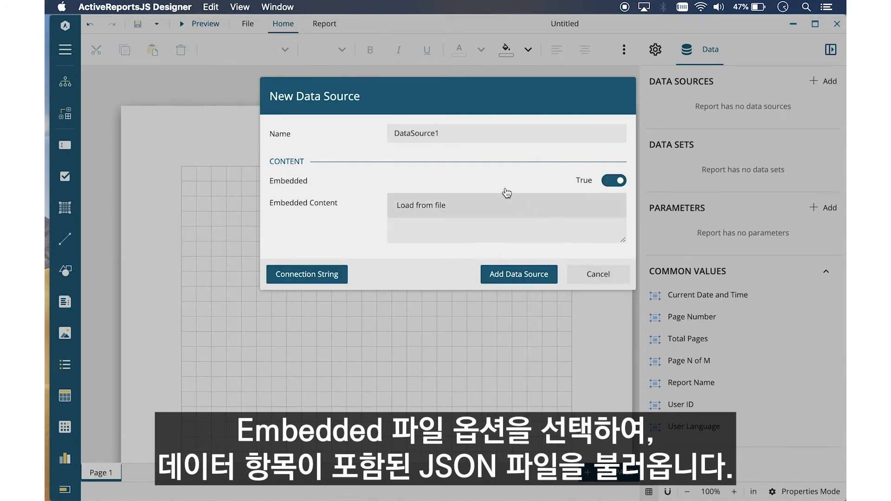
{"action": "left_click", "coordinate": [507, 205]}
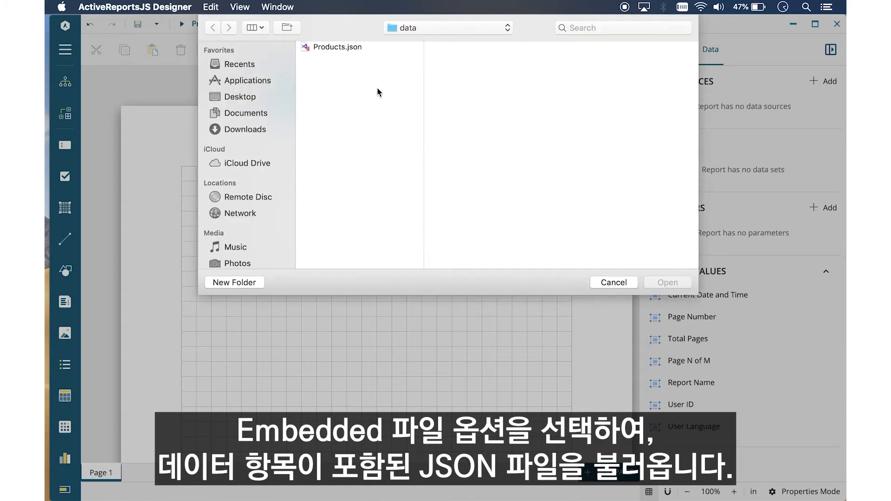
{"action": "left_click", "coordinate": [338, 46]}
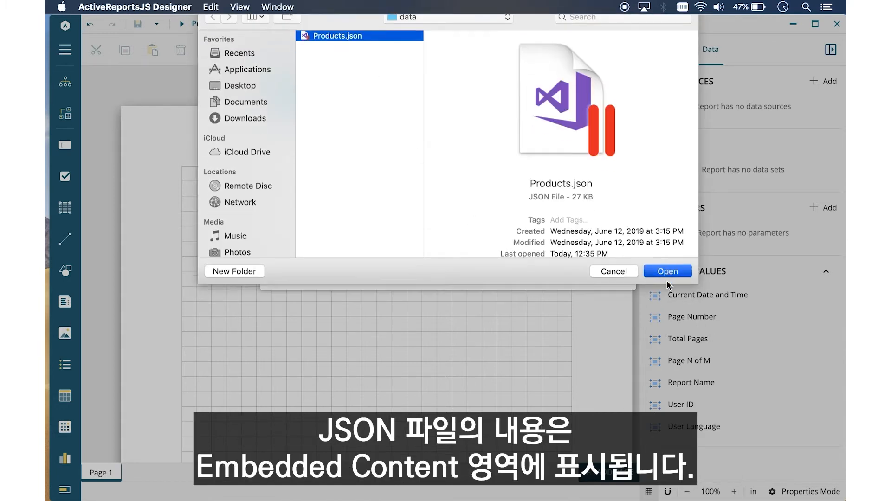
{"action": "left_click", "coordinate": [667, 271]}
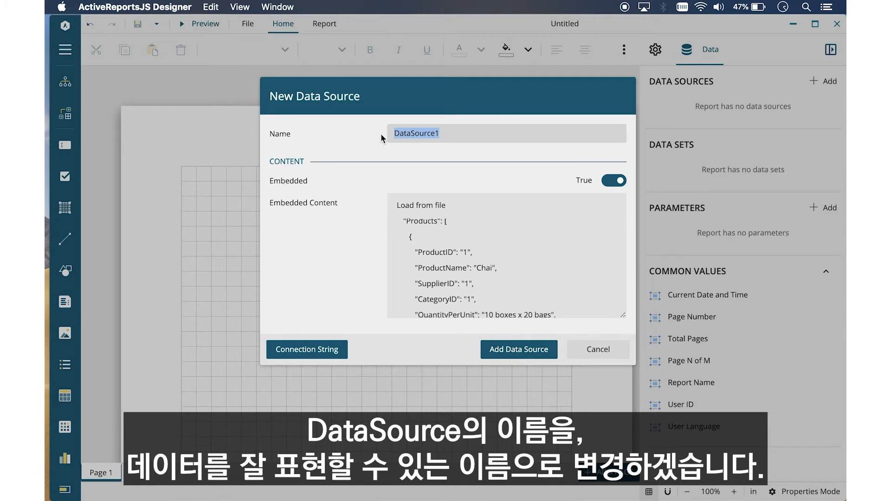
Name the data source Products and add it to the report.
{"action": "type", "text": "Products"}
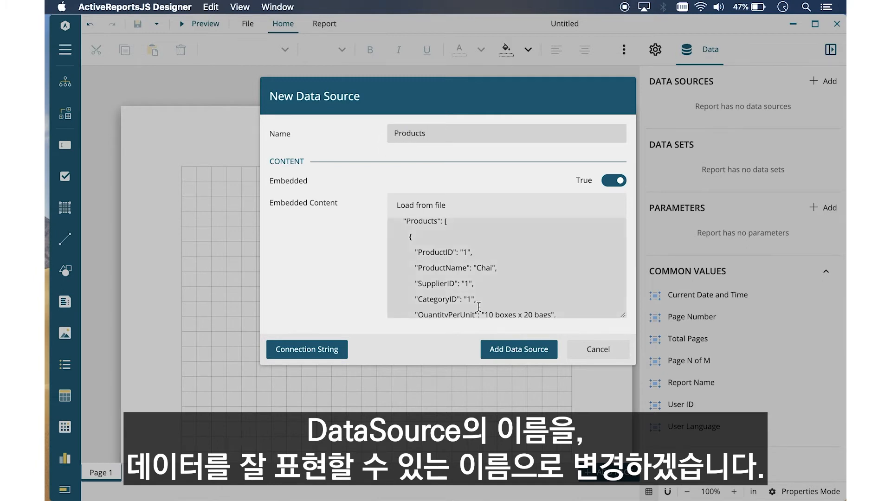
{"action": "left_click", "coordinate": [518, 349]}
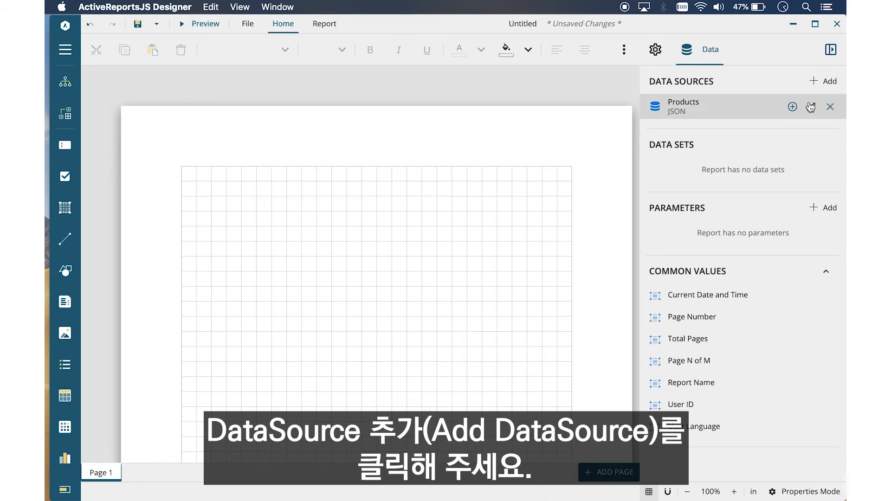
Create the ProductInfo data set on Products with query $.Products[*], validated to expose 10 fields.
{"action": "left_click", "coordinate": [792, 107]}
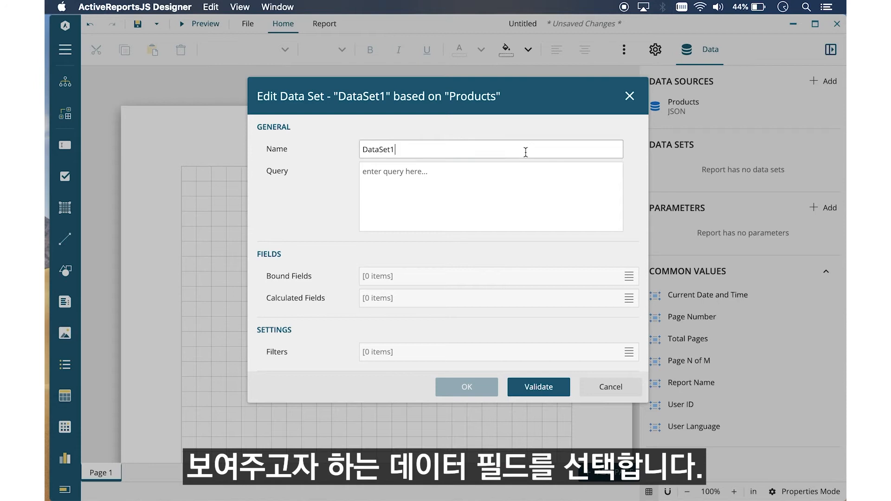
{"action": "type", "text": "Product"}
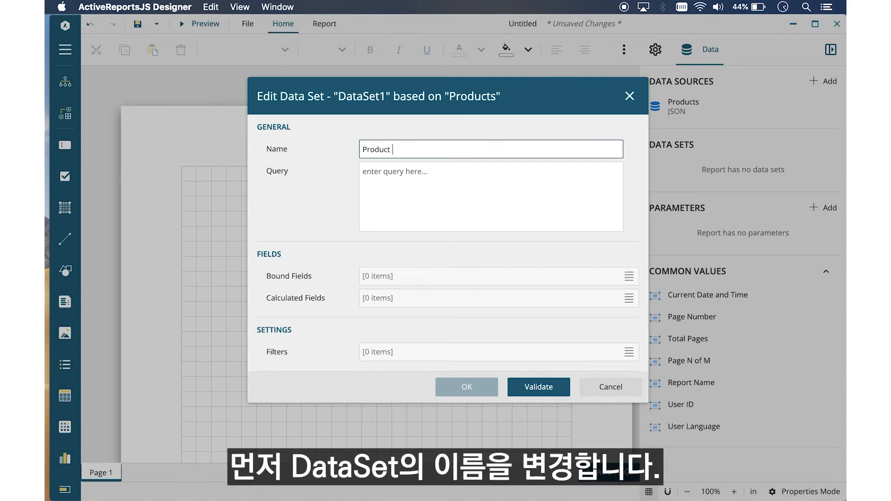
{"action": "type", "text": "DataSet1"}
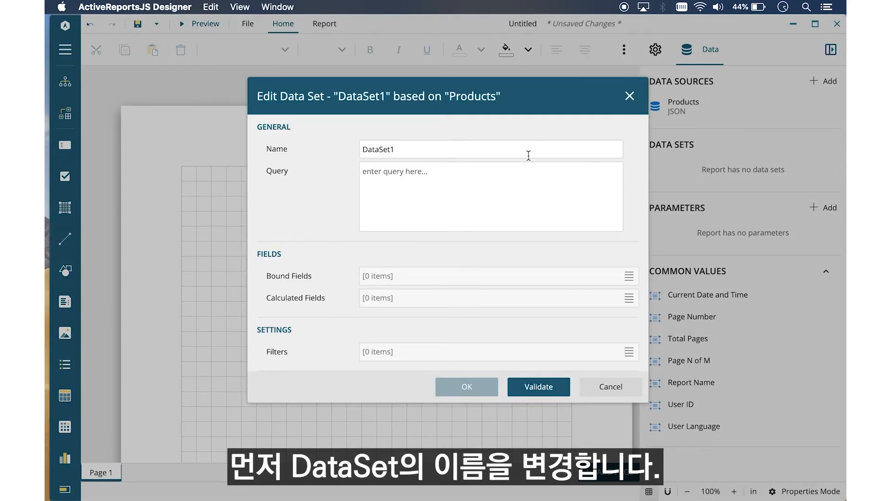
{"action": "type", "text": "ProductInfo"}
{"action": "type", "text": "$.Products[*]"}
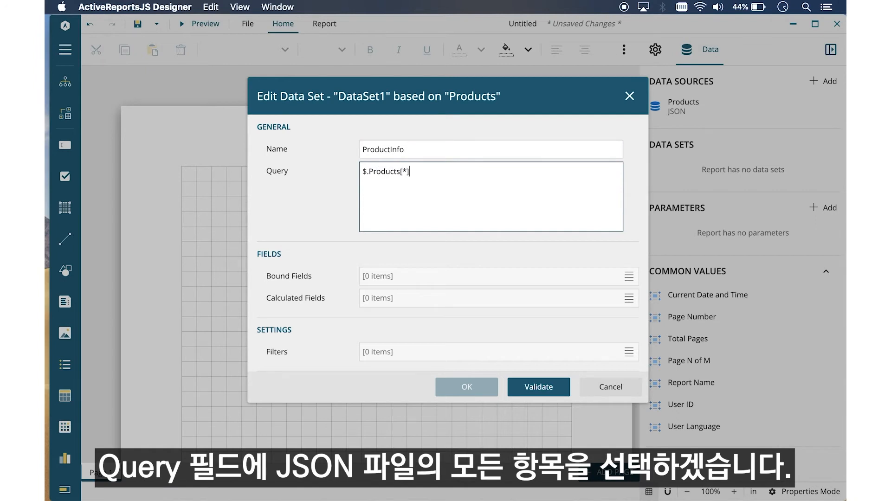
{"action": "left_click", "coordinate": [538, 387]}
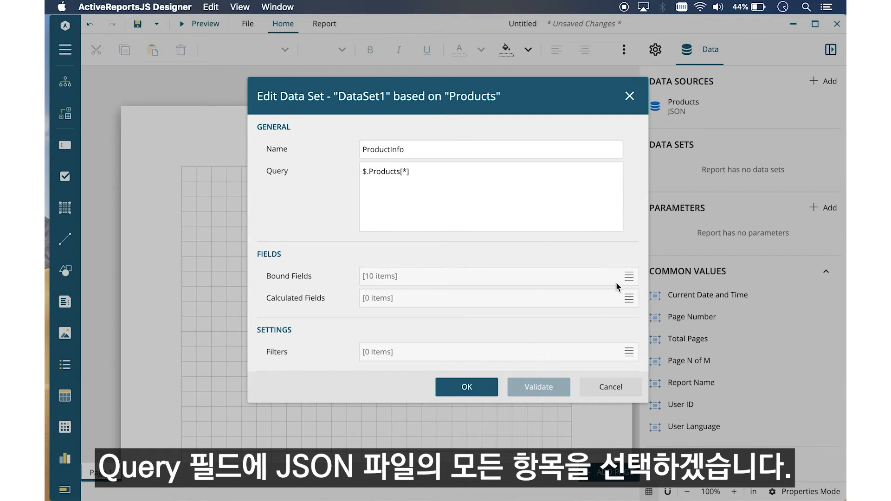
{"action": "left_click", "coordinate": [465, 387]}
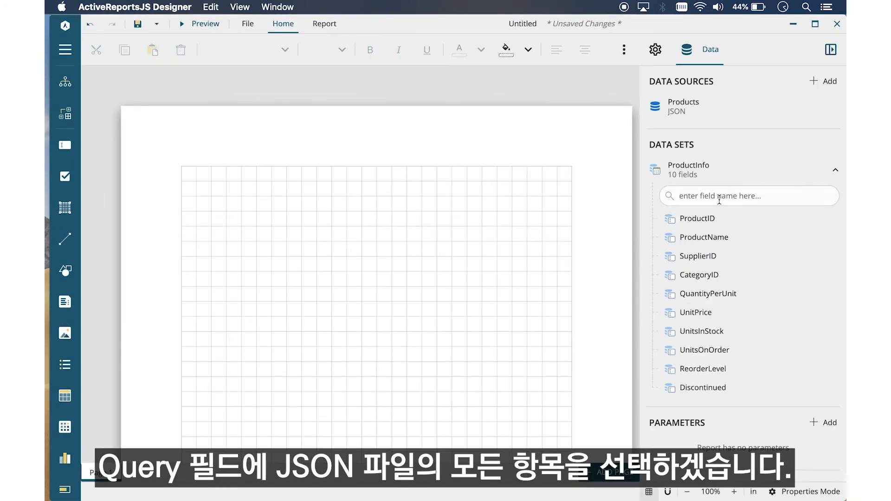
Insert a Table from the toolbox onto the report page and enter table editing.
{"action": "left_click", "coordinate": [835, 169]}
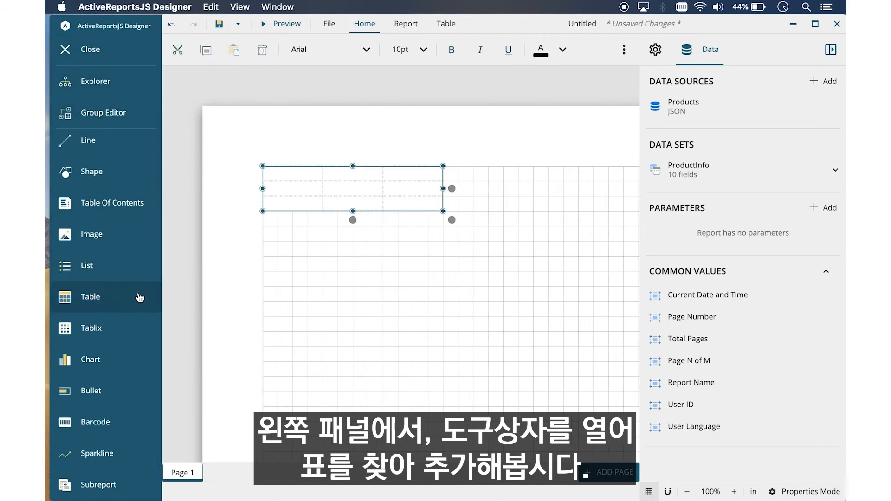
{"action": "double_click", "coordinate": [90, 296]}
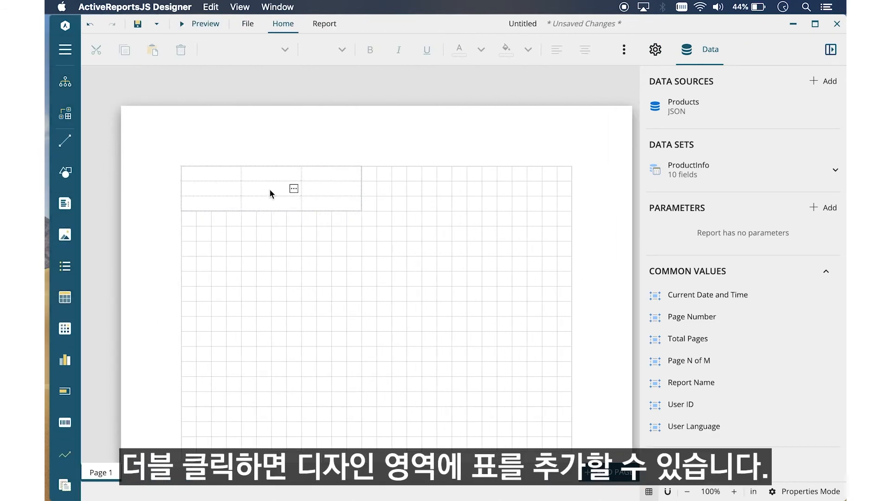
{"action": "double_click", "coordinate": [270, 189]}
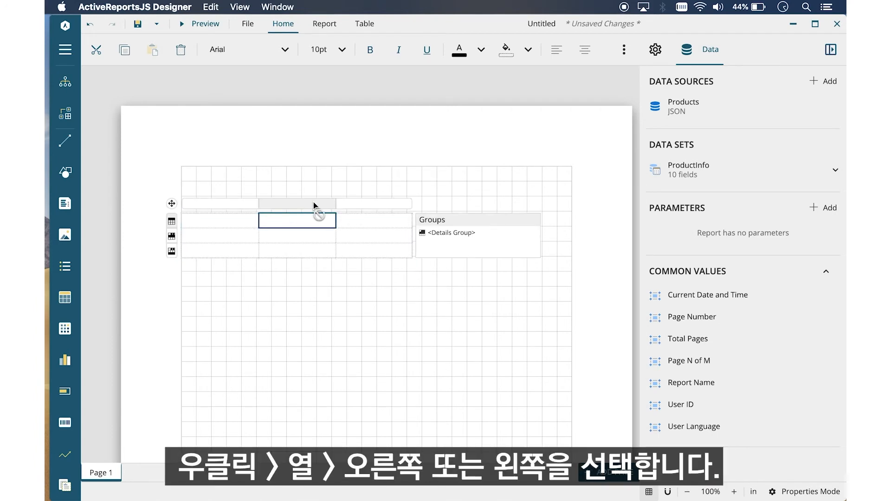
Insert one column to the left and one to the right so the table has five columns.
{"action": "right_click", "coordinate": [296, 221]}
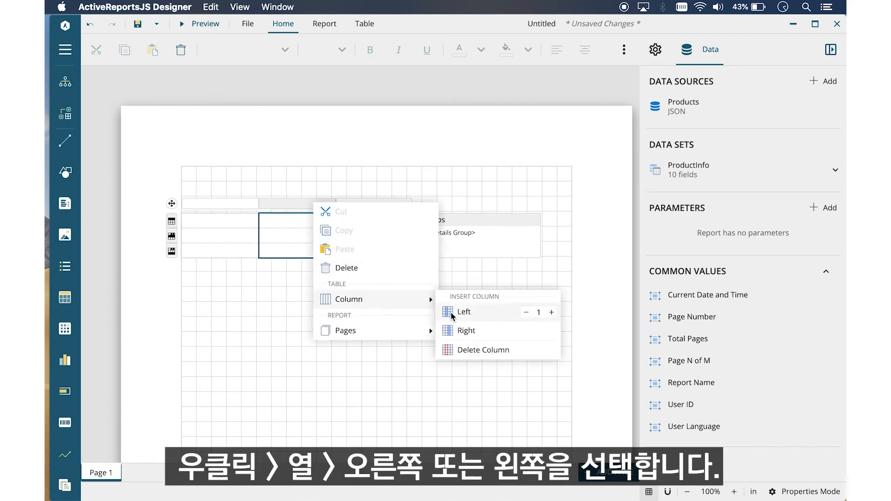
{"action": "left_click", "coordinate": [463, 312]}
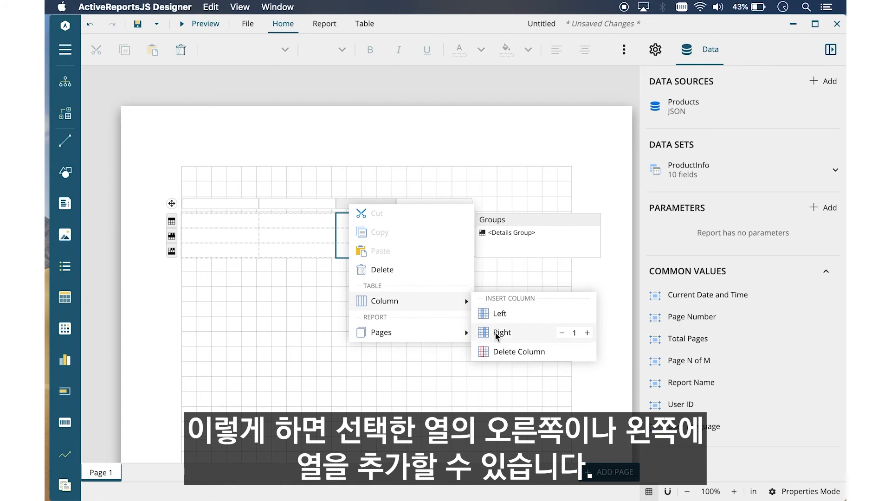
{"action": "left_click", "coordinate": [501, 333]}
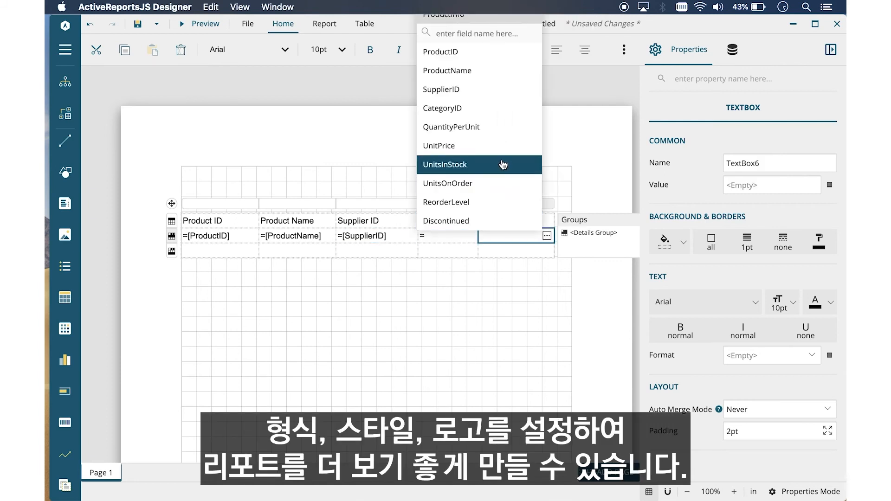
Bind the table's last detail column to the UnitsInStock field.
{"action": "left_click", "coordinate": [440, 145]}
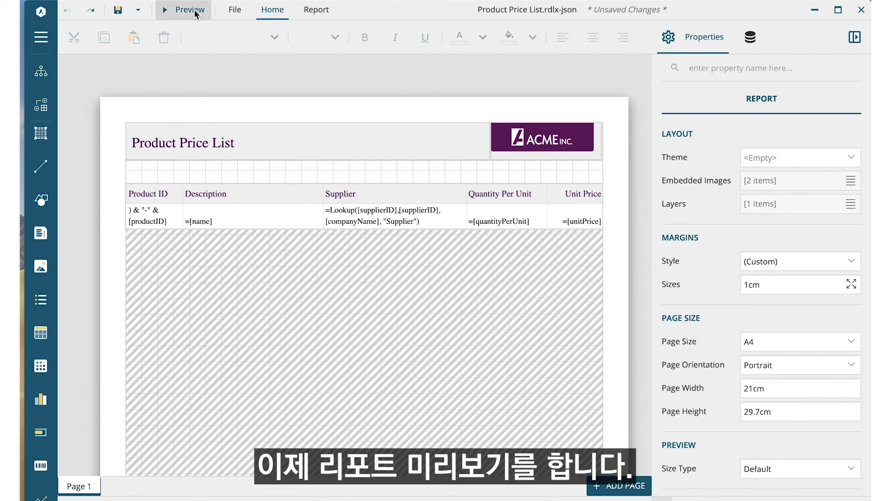
{"action": "left_click", "coordinate": [188, 9]}
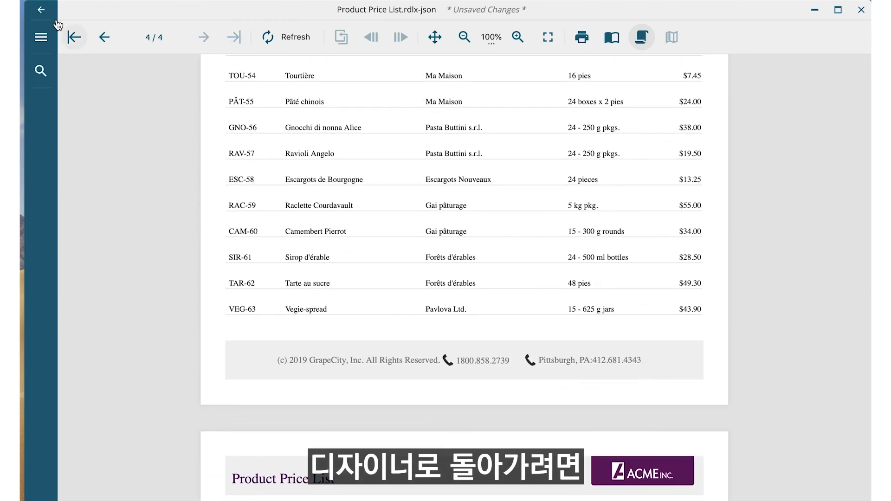
{"action": "left_click", "coordinate": [40, 9]}
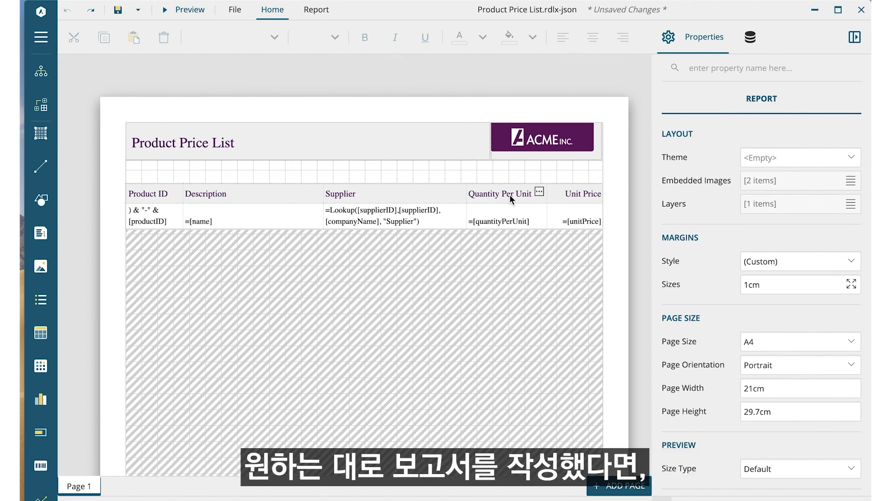
Save the report as Product Price List.rdlx-json in the report folder via Save As.
{"action": "scroll", "scroll_direction": "down", "scroll_amount": 3}
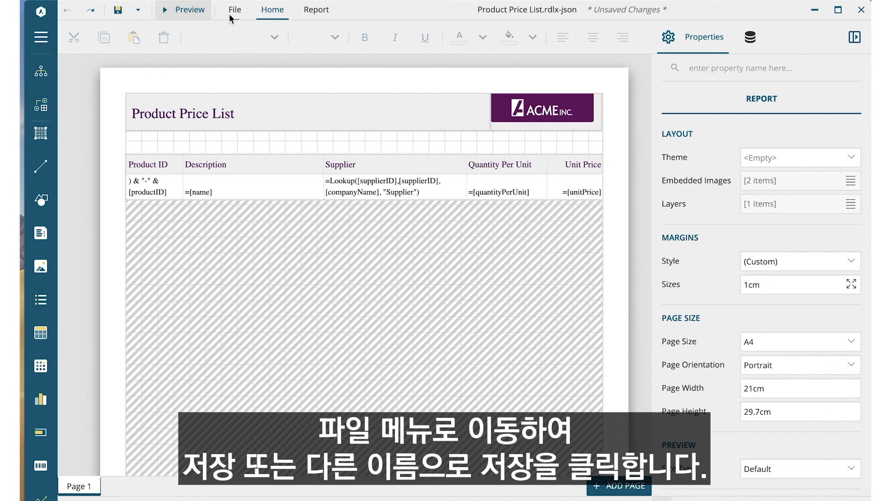
{"action": "left_click", "coordinate": [234, 9]}
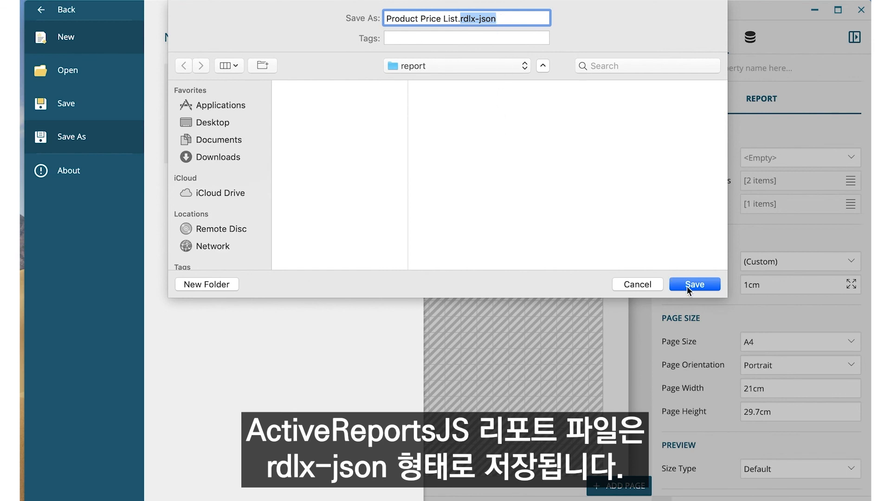
{"action": "left_click", "coordinate": [695, 284]}
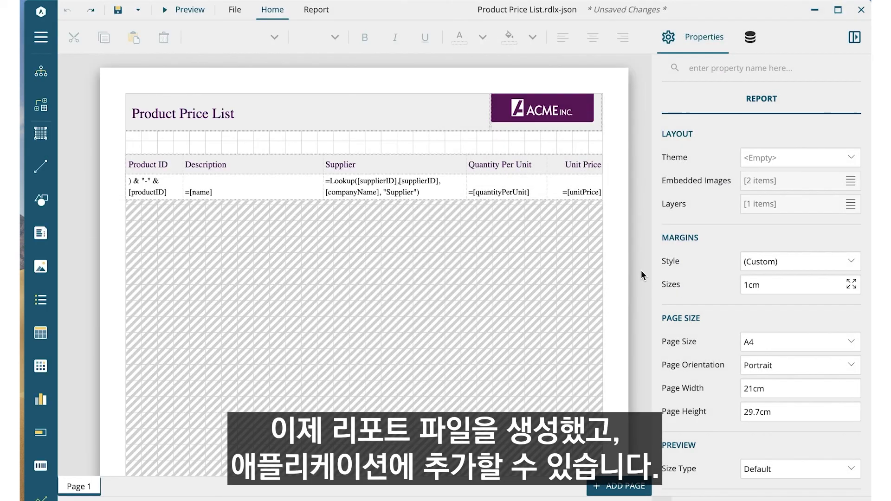
{"action": "left_click", "coordinate": [118, 10]}
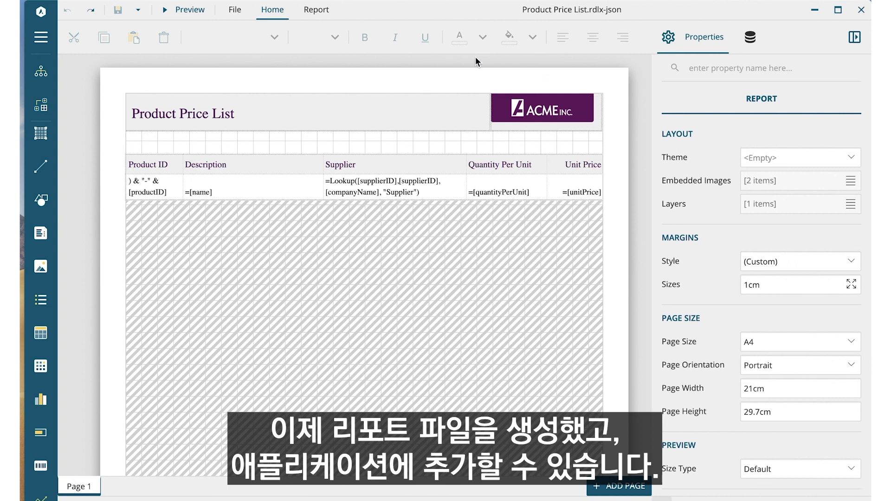